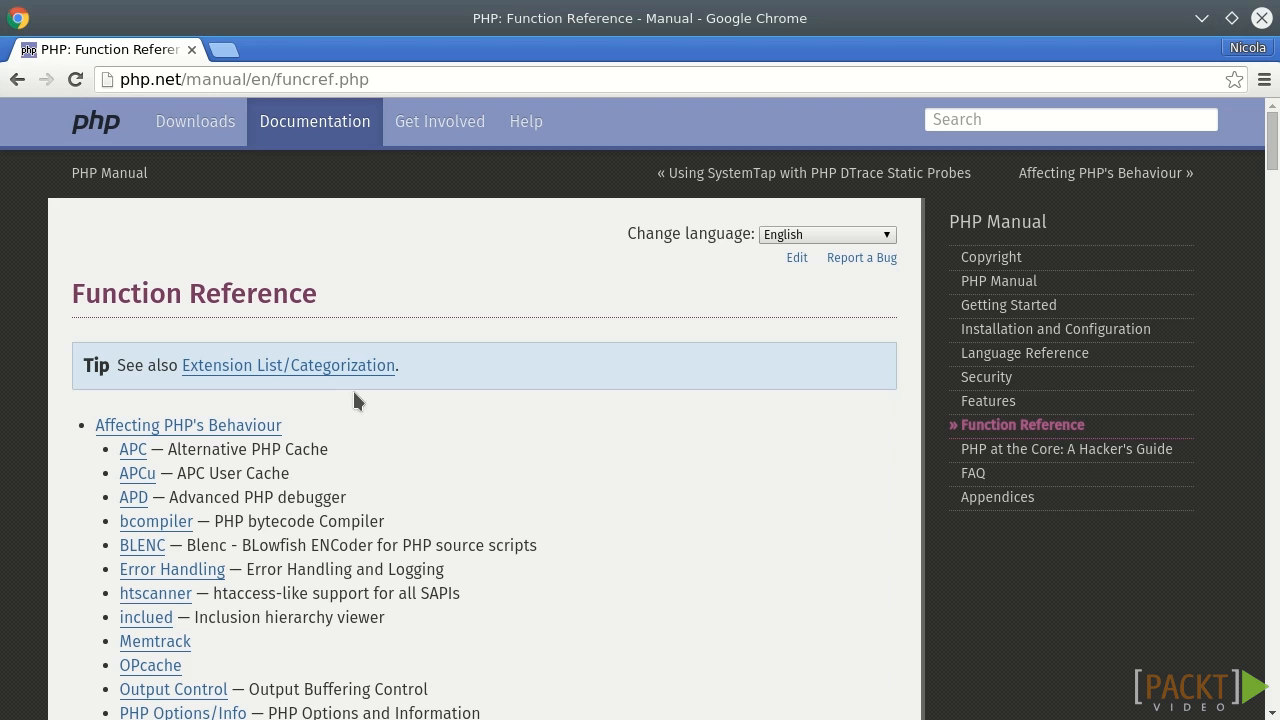
# Browse the PHP manual's alphabetical extension list from Extension List/Categorization
pyautogui.click(288, 365)
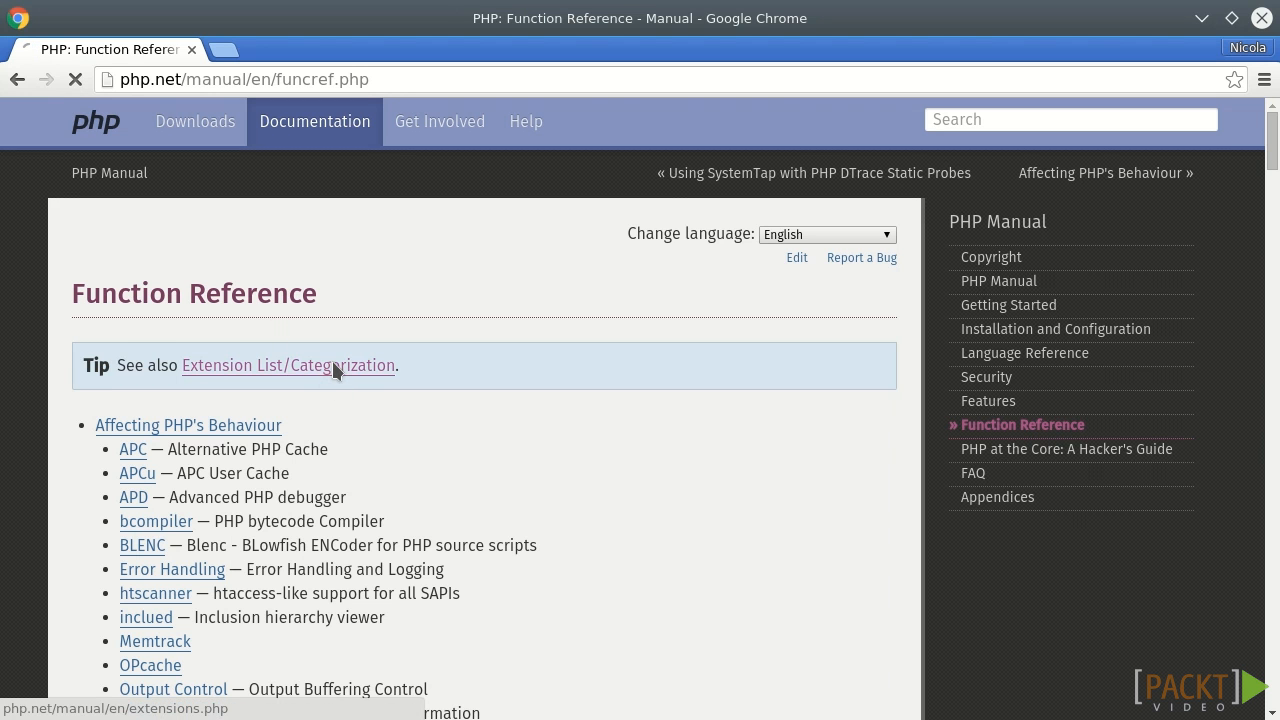
pyautogui.click(288, 365)
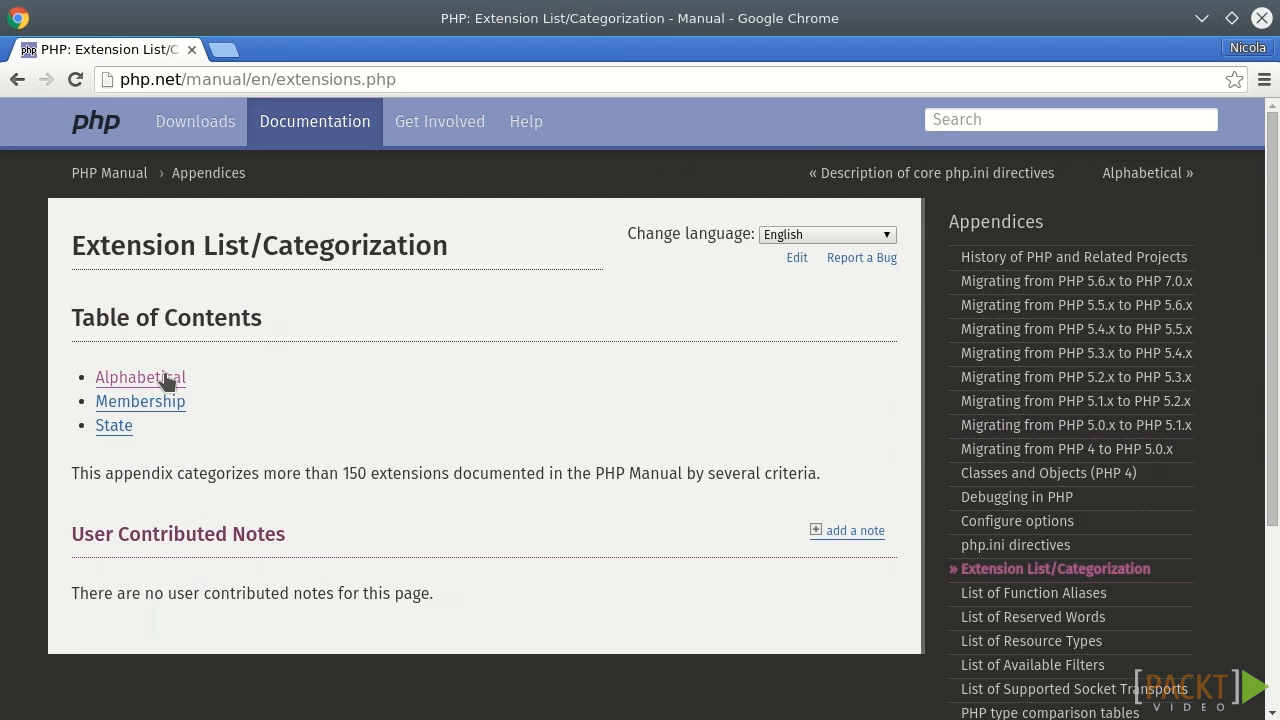
pyautogui.click(140, 377)
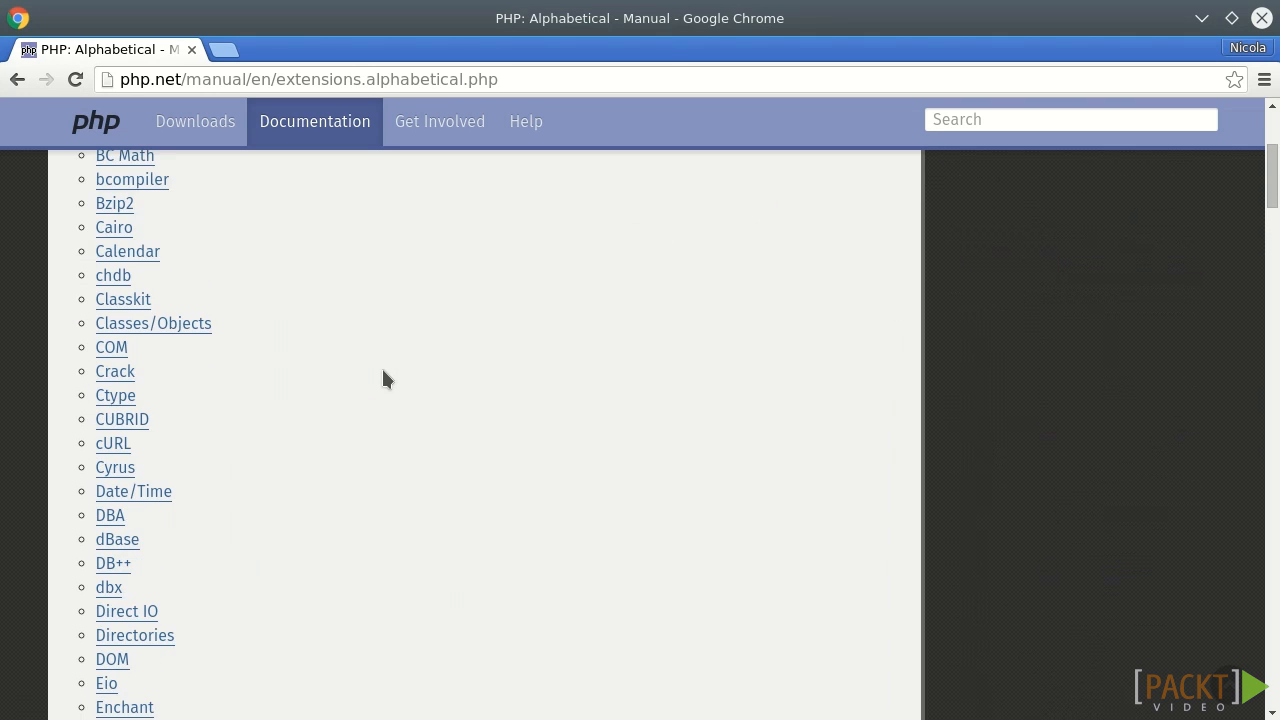
pyautogui.scroll(-3)
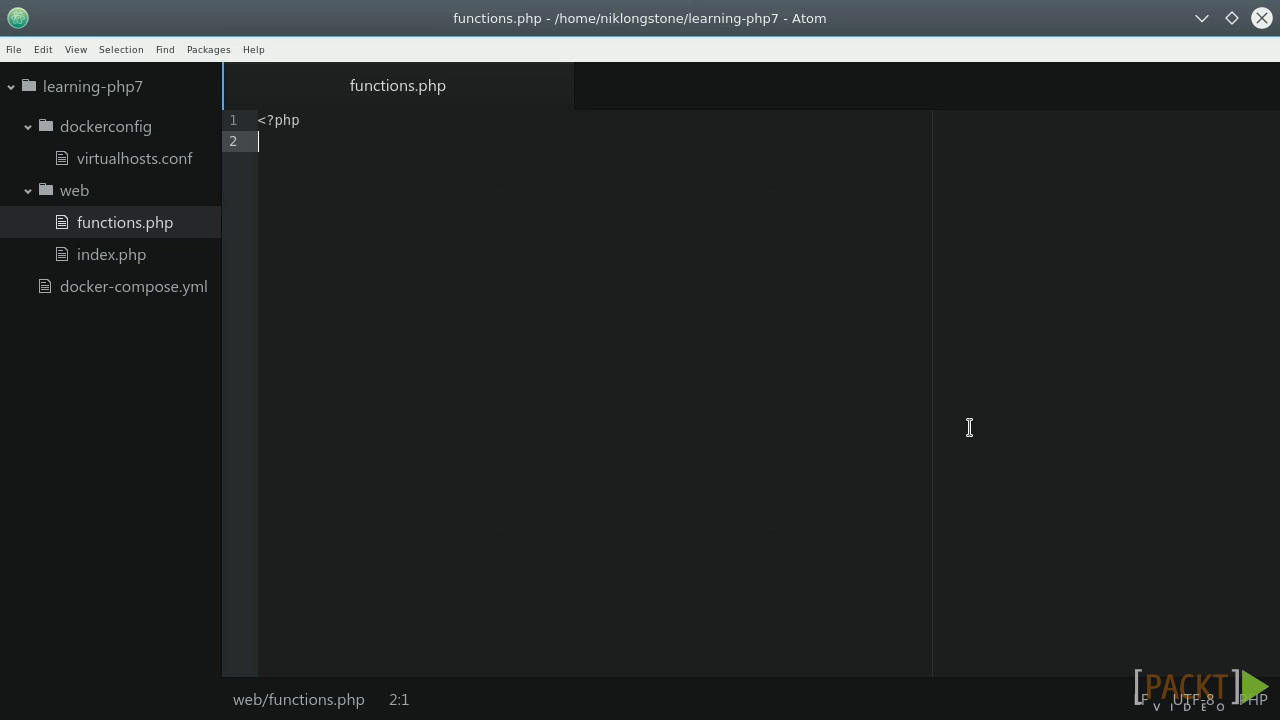
# Write function hello() with a body that echoes 'hello'
pyautogui.write('function hello()')
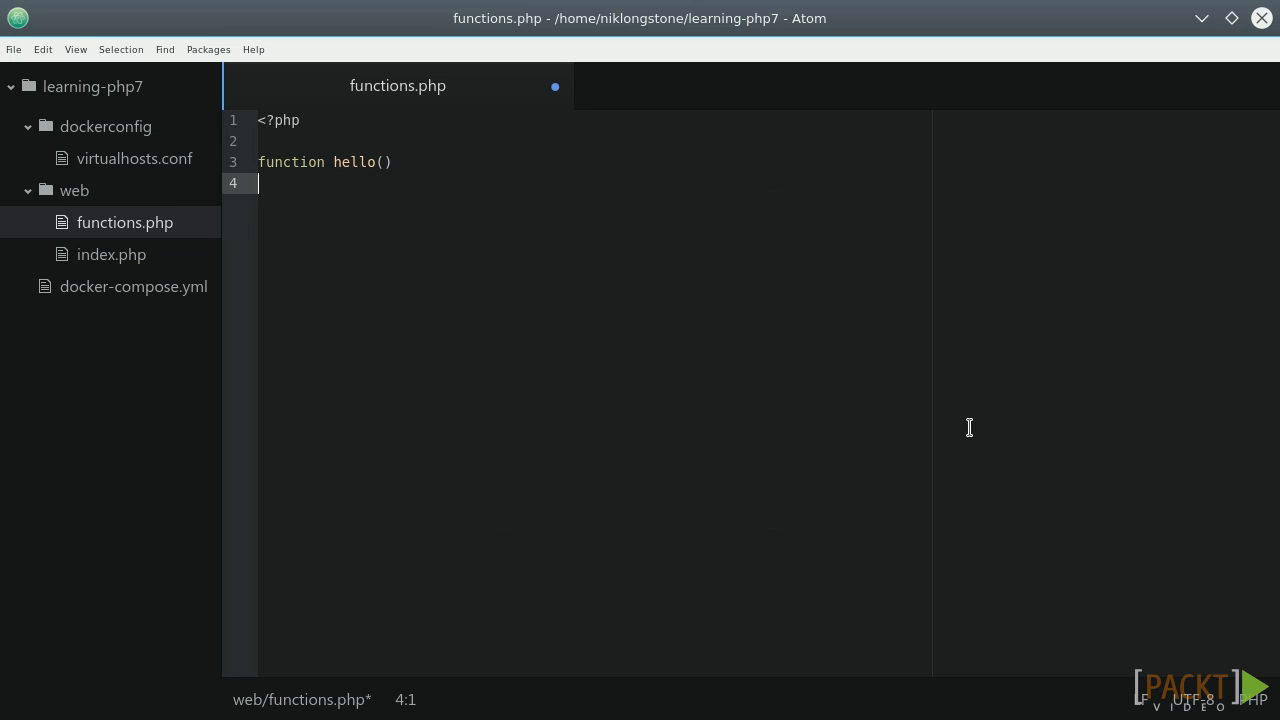
pyautogui.write('{')
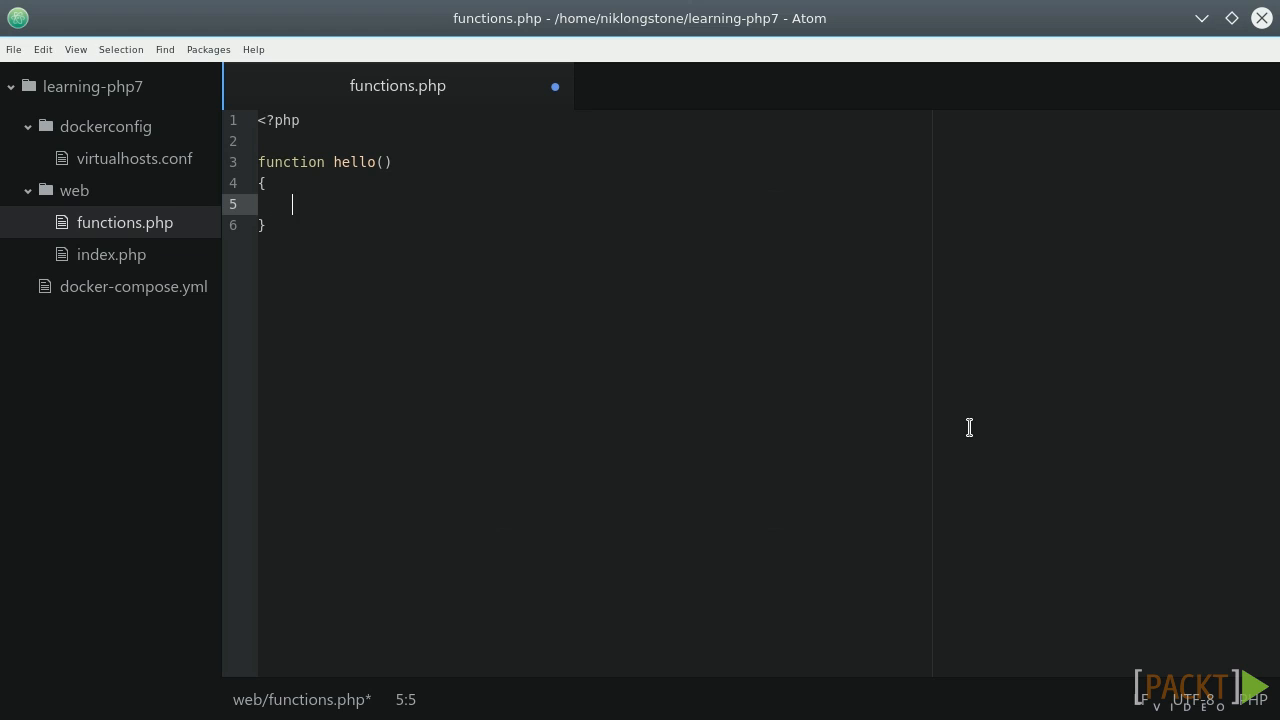
pyautogui.write("echo 'hello';")
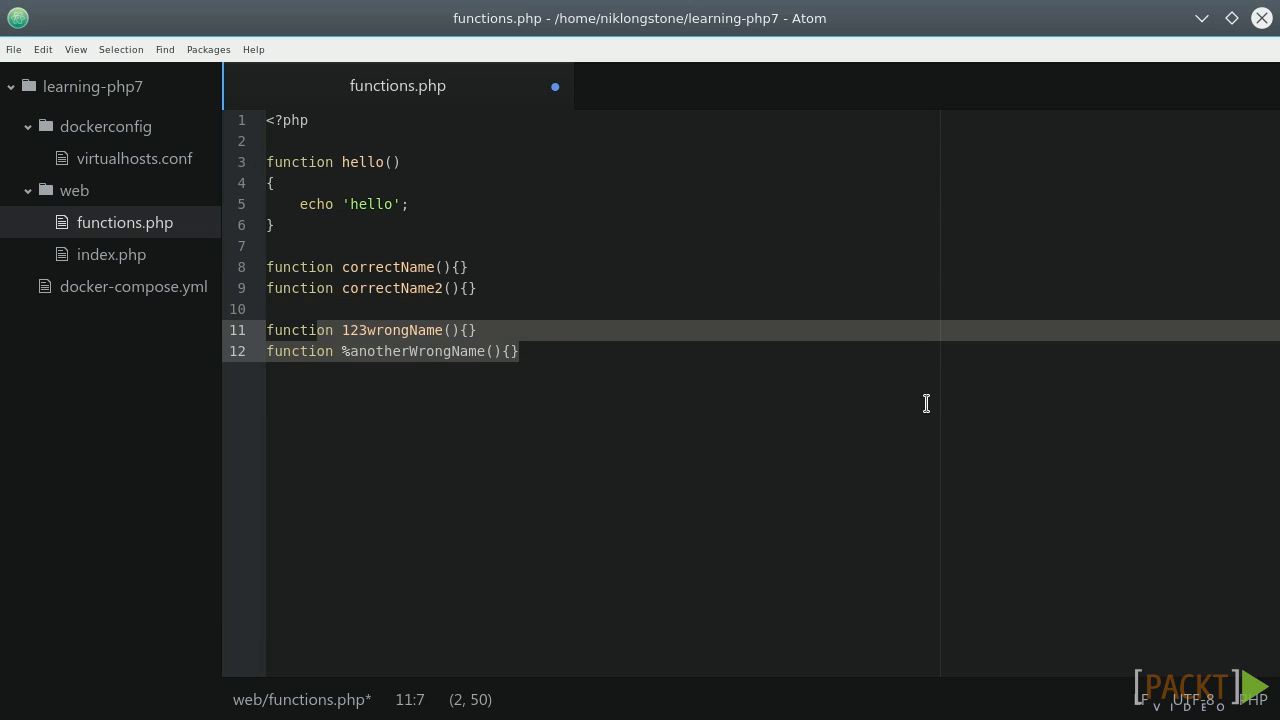
pyautogui.moveTo(918, 402)
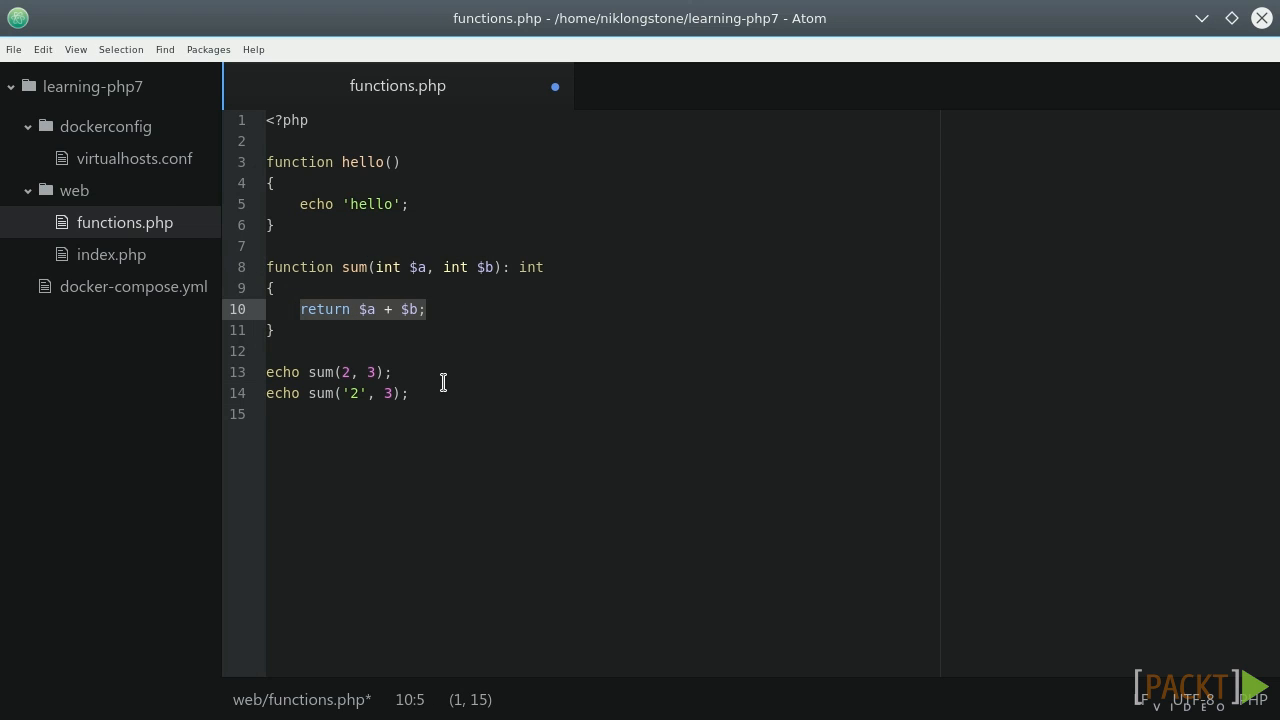
pyautogui.moveTo(410, 292)
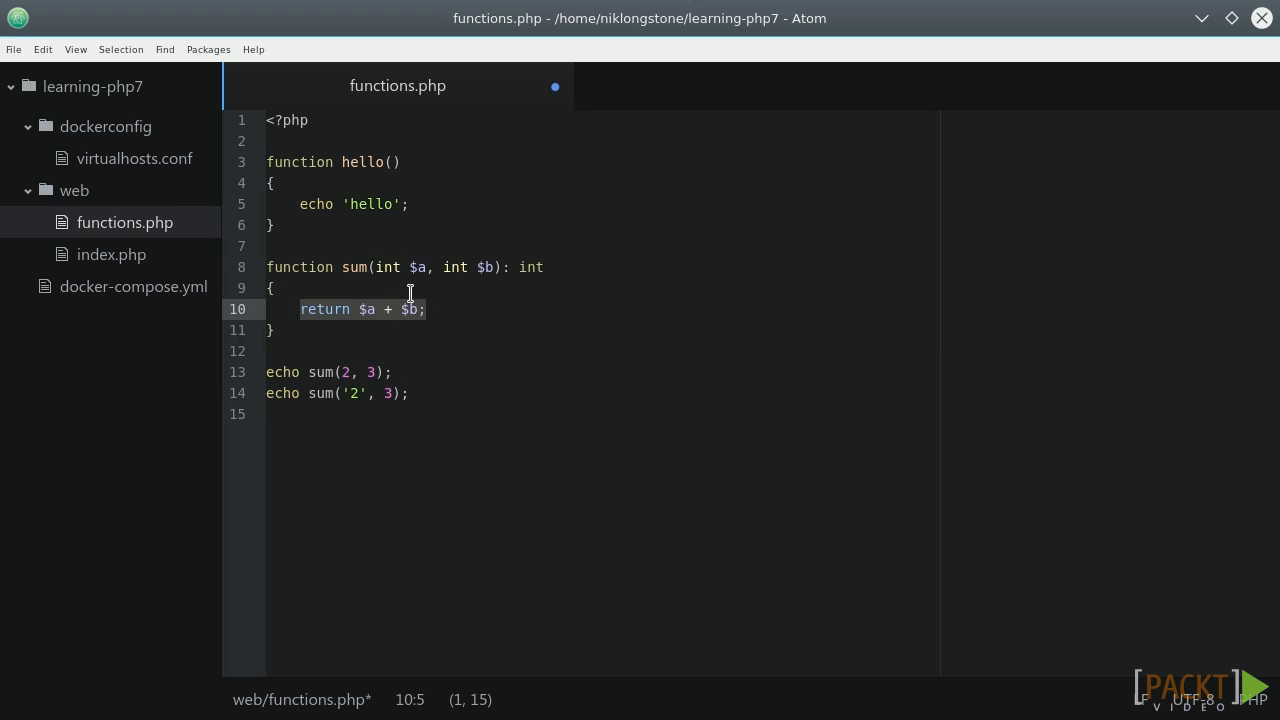
# Edit the int-typed sum() function's return $a + $b line and its echo calls
pyautogui.click(420, 267)
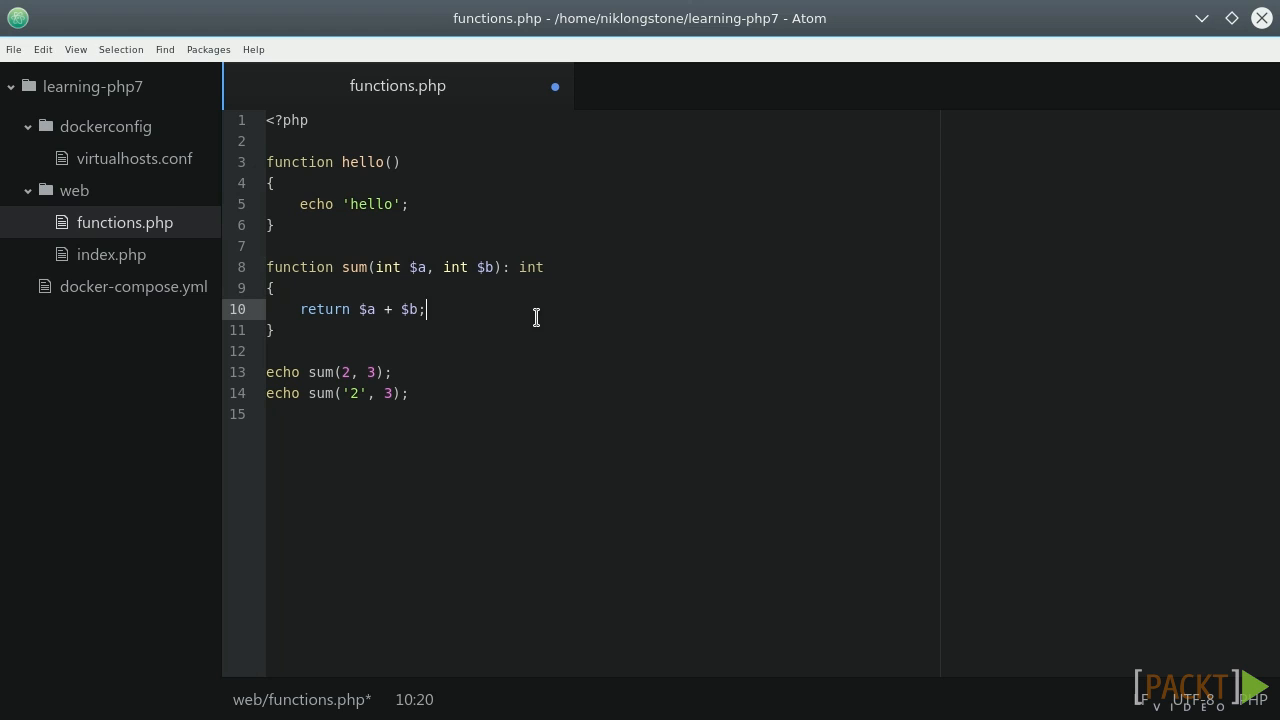
pyautogui.moveTo(467, 369)
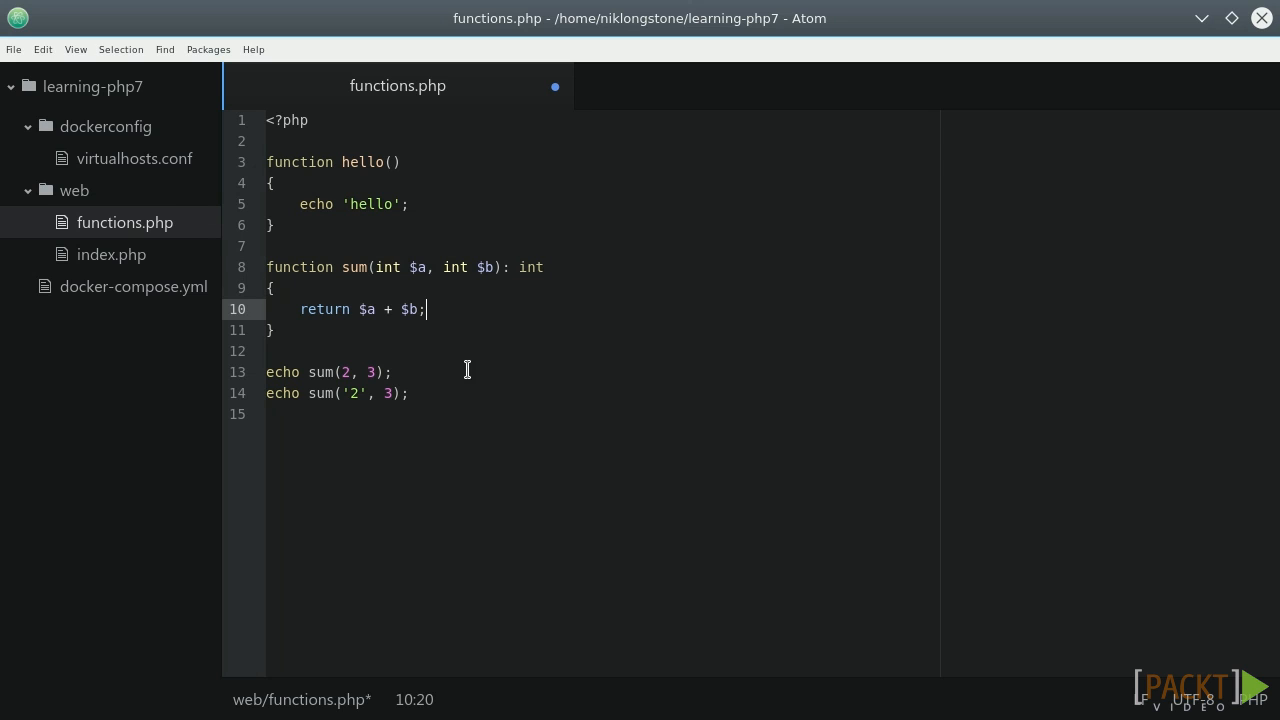
pyautogui.doubleClick(351, 393)
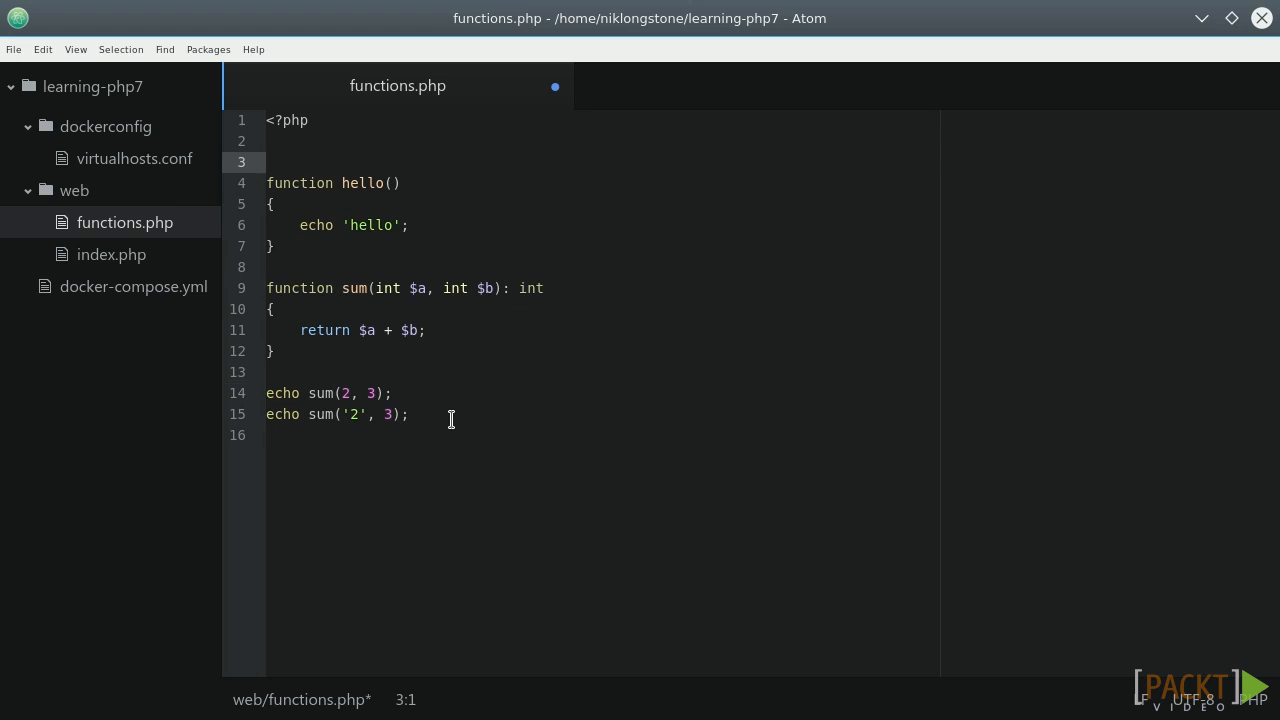
# Add declare(strict_types=1); and comment out echo sum('2', 3); with //
pyautogui.write('declare(strict_types=1);')
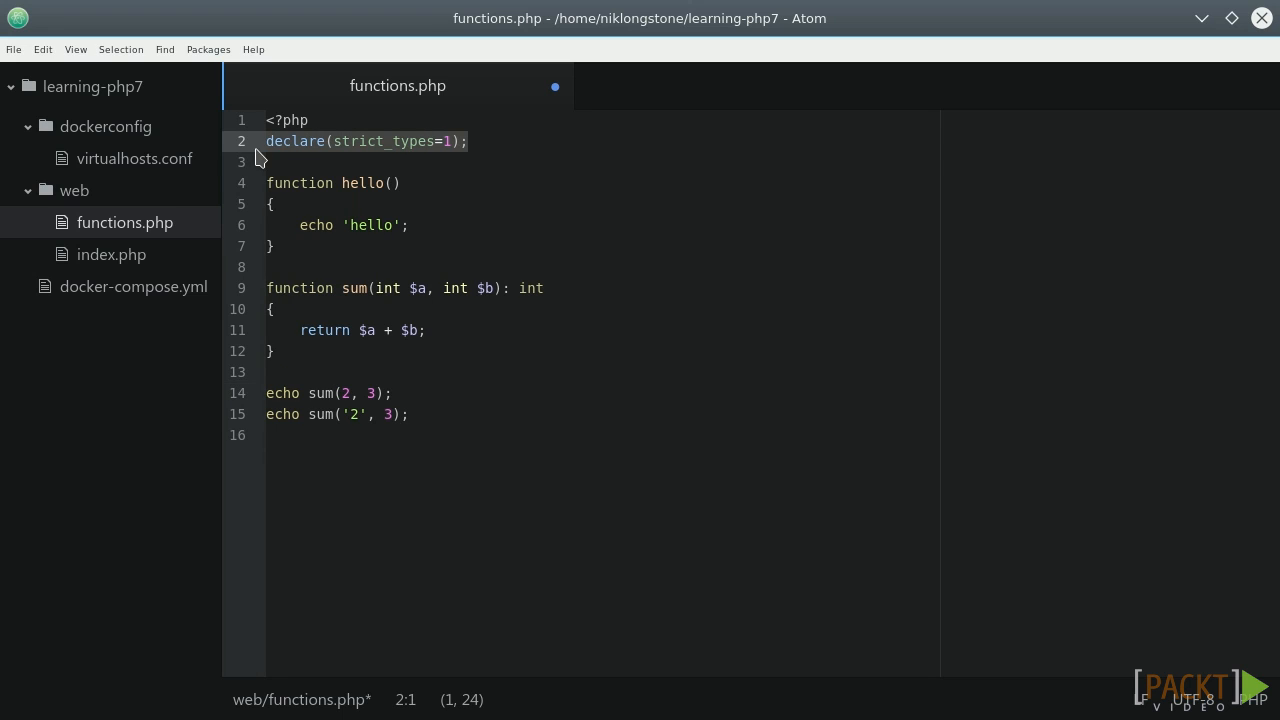
pyautogui.click(283, 414)
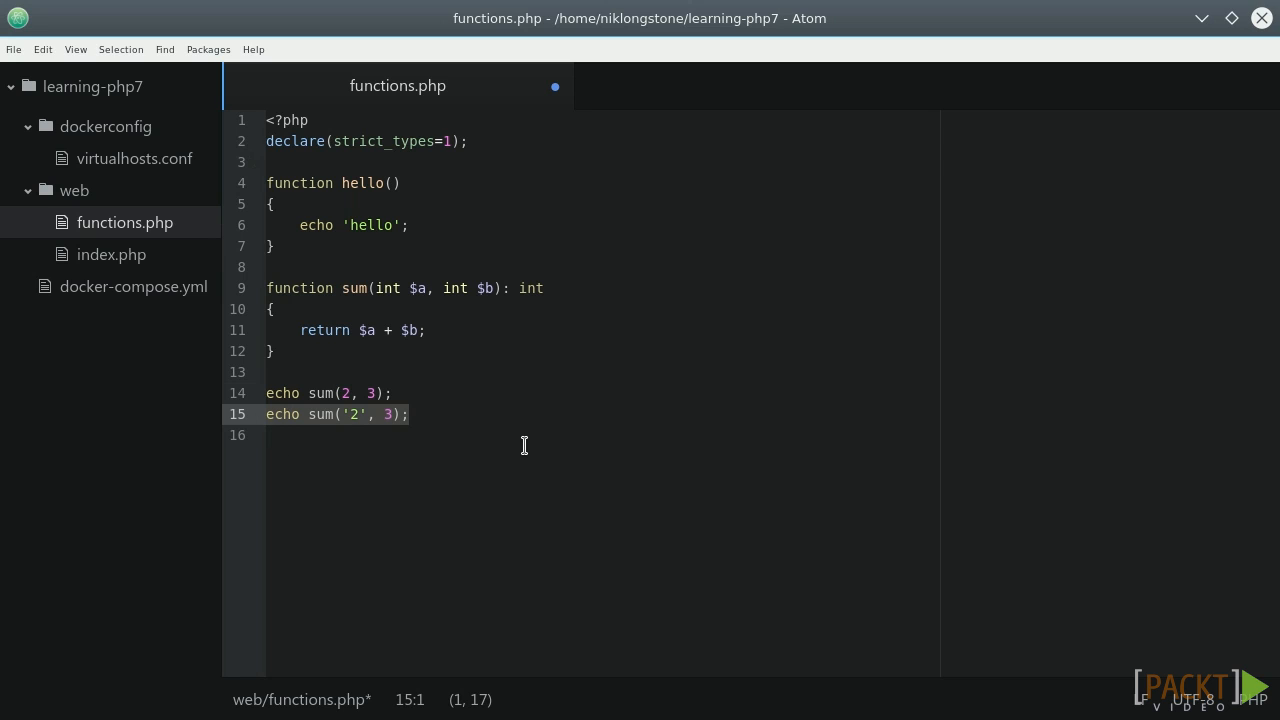
pyautogui.moveTo(521, 442)
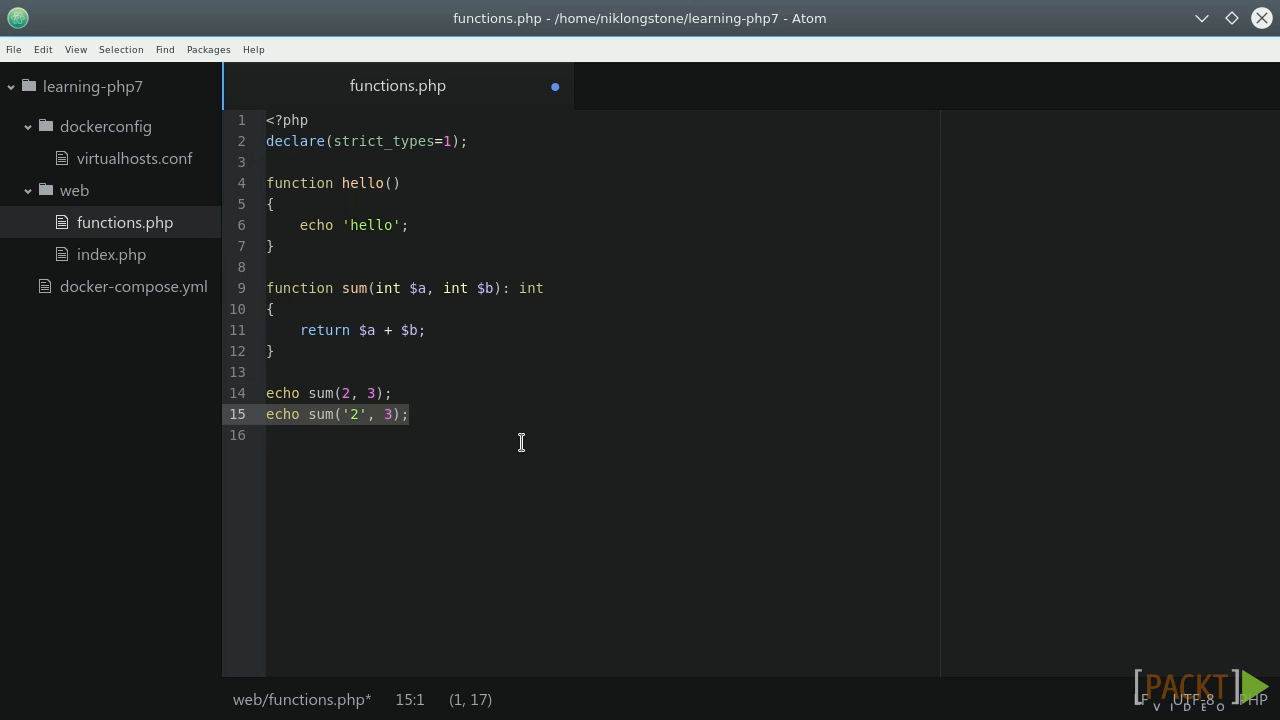
pyautogui.write('//')
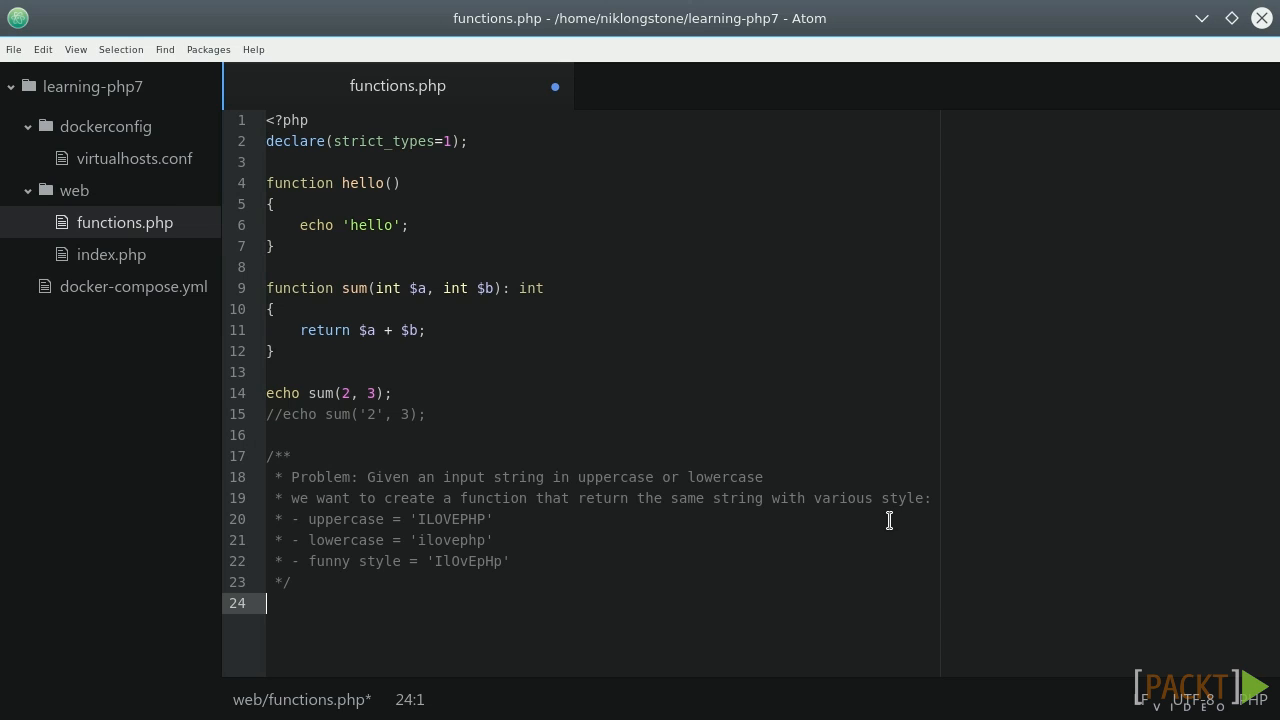
pyautogui.moveTo(831, 625)
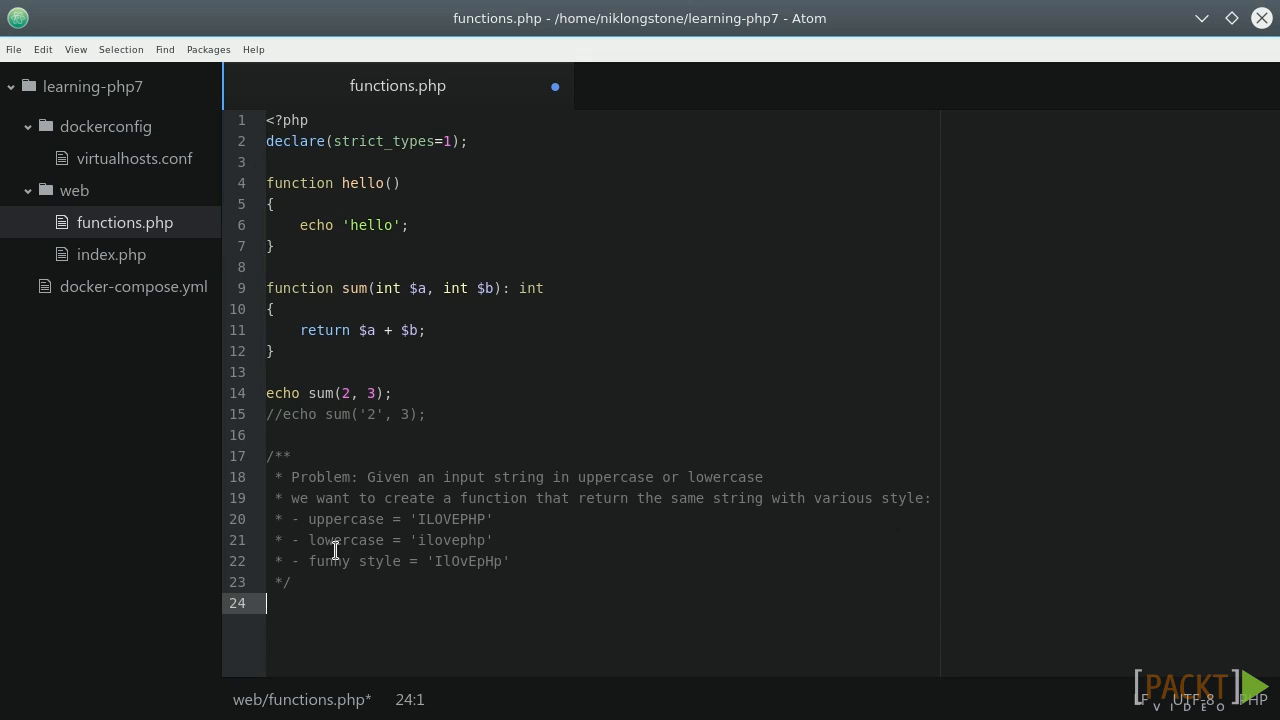
pyautogui.moveTo(524, 561)
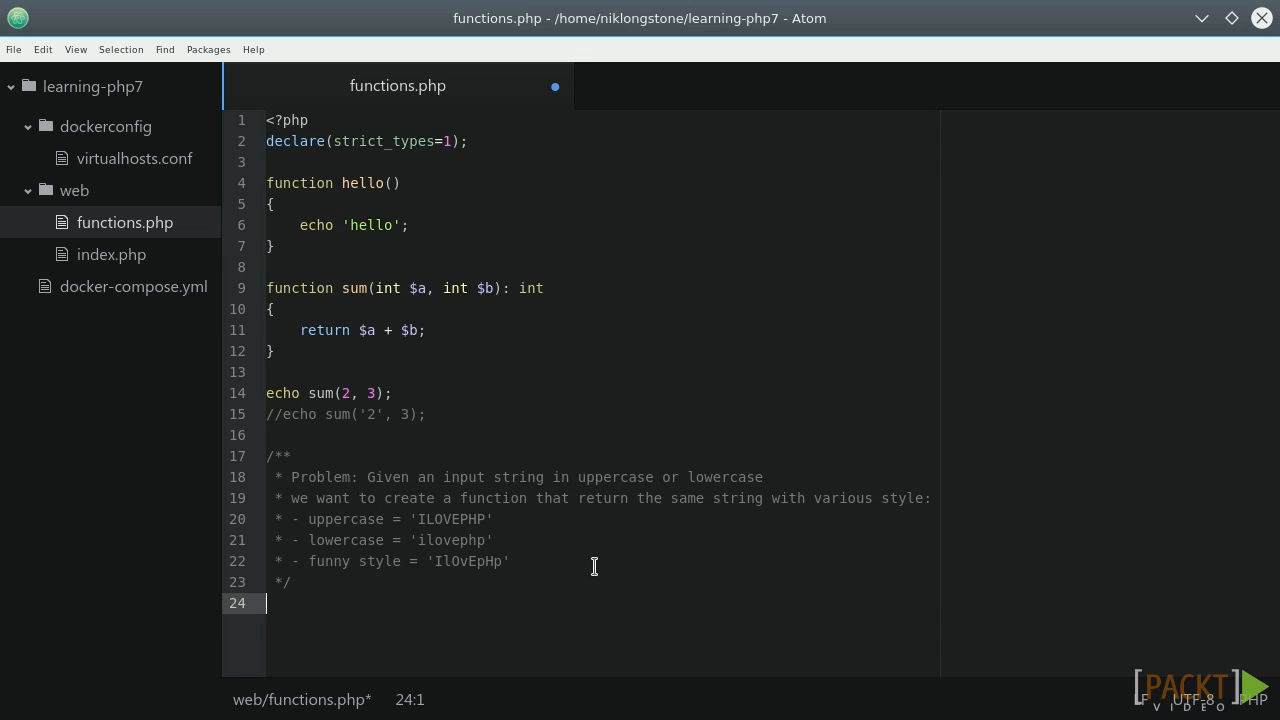
pyautogui.moveTo(622, 569)
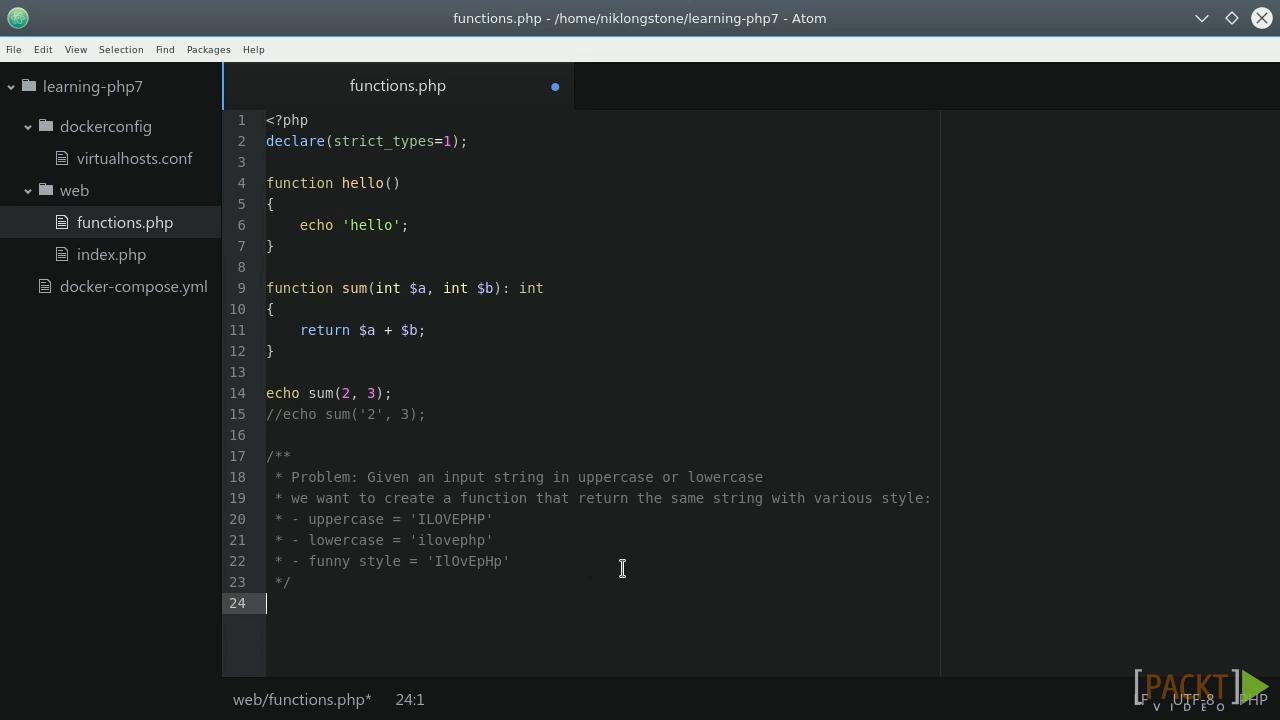
# Type the funnyStyle(string $message, string $style): string function signature
pyautogui.write('function funnyStyle')
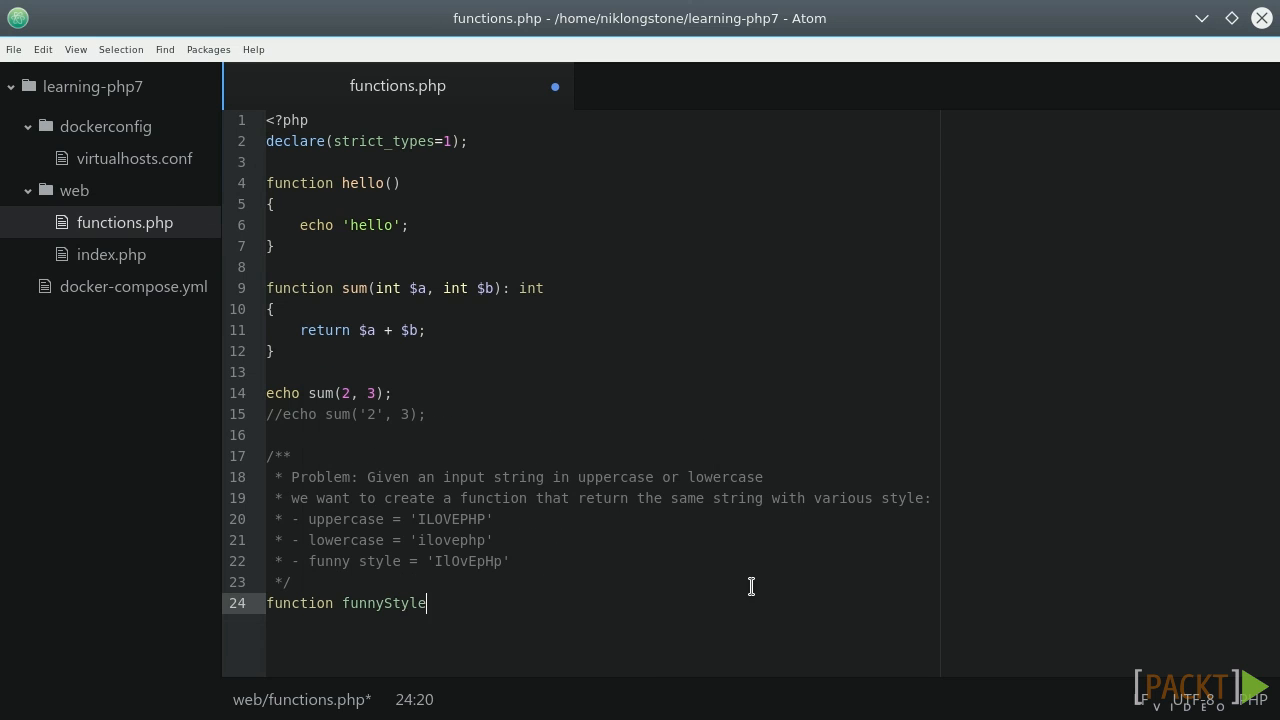
pyautogui.write('(string $message, string $style)')
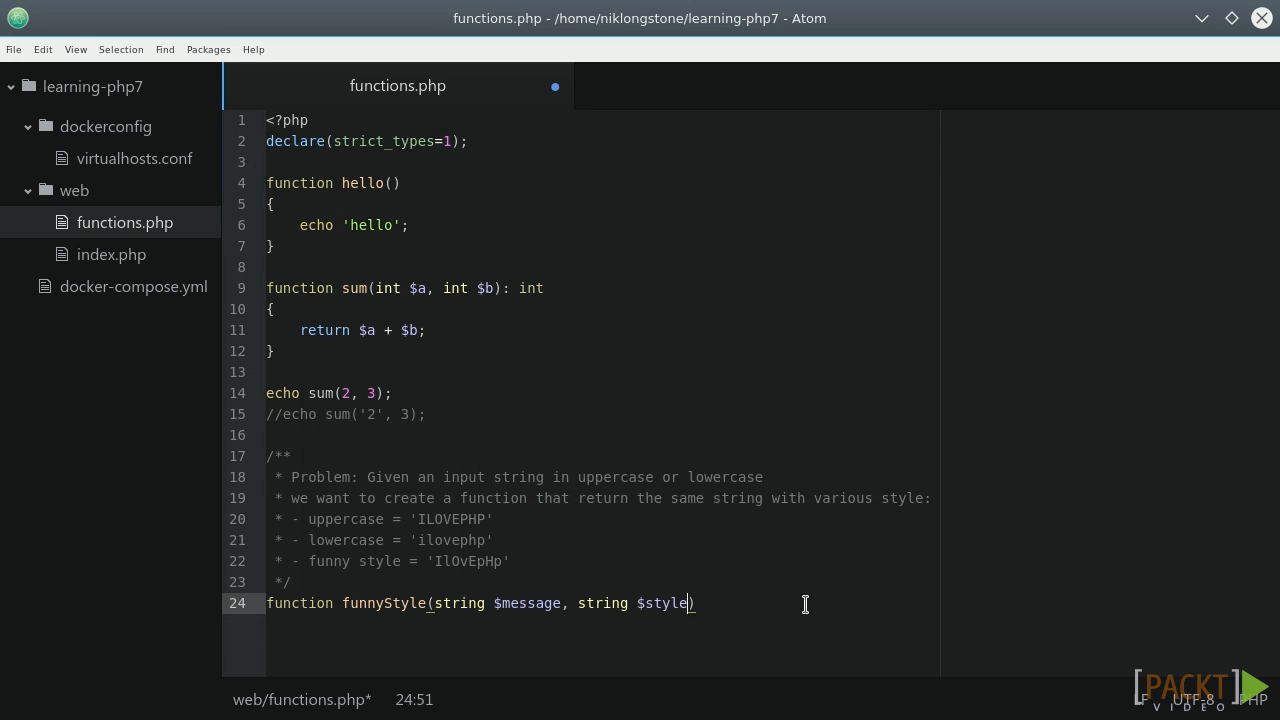
pyautogui.write(': string')
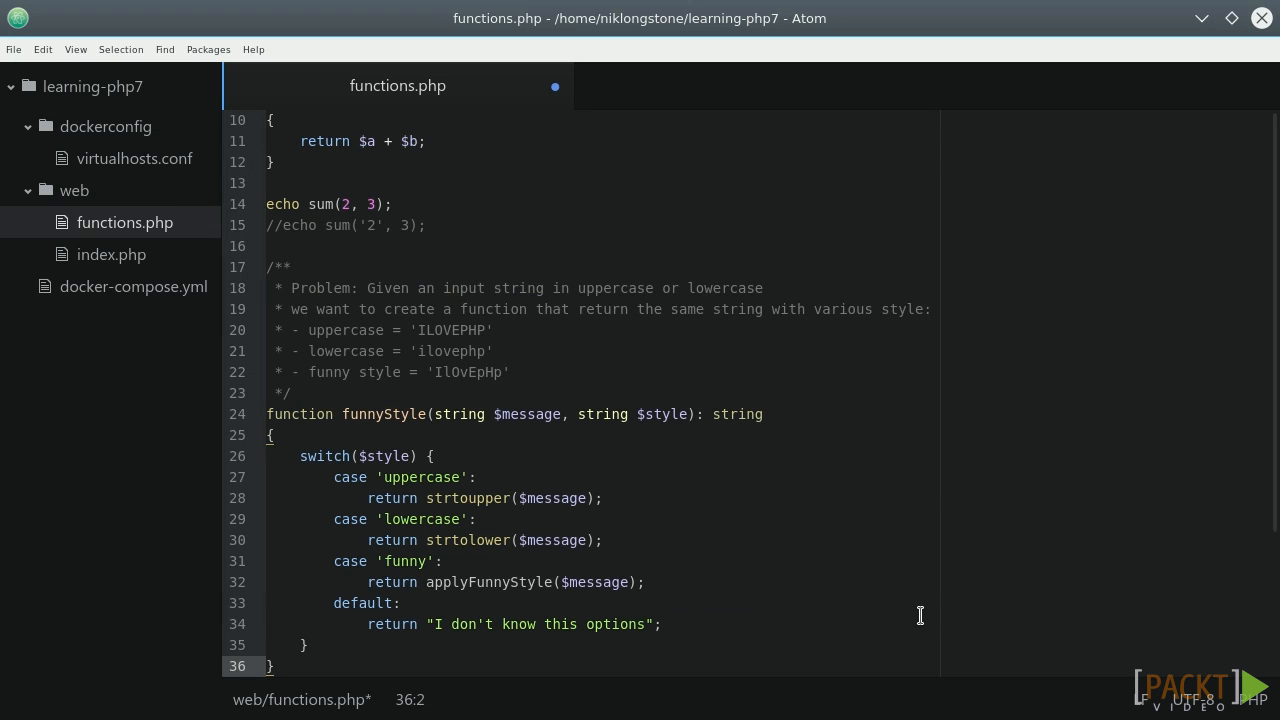
pyautogui.moveTo(510, 520)
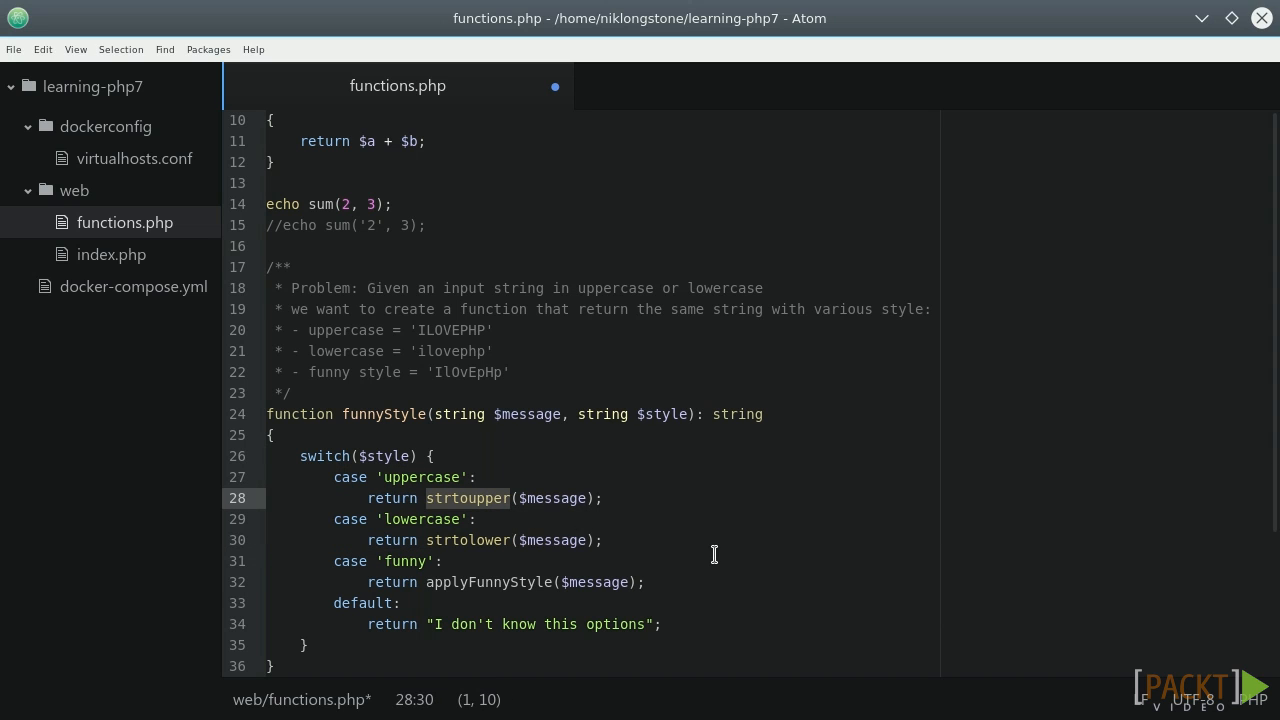
pyautogui.click(535, 582)
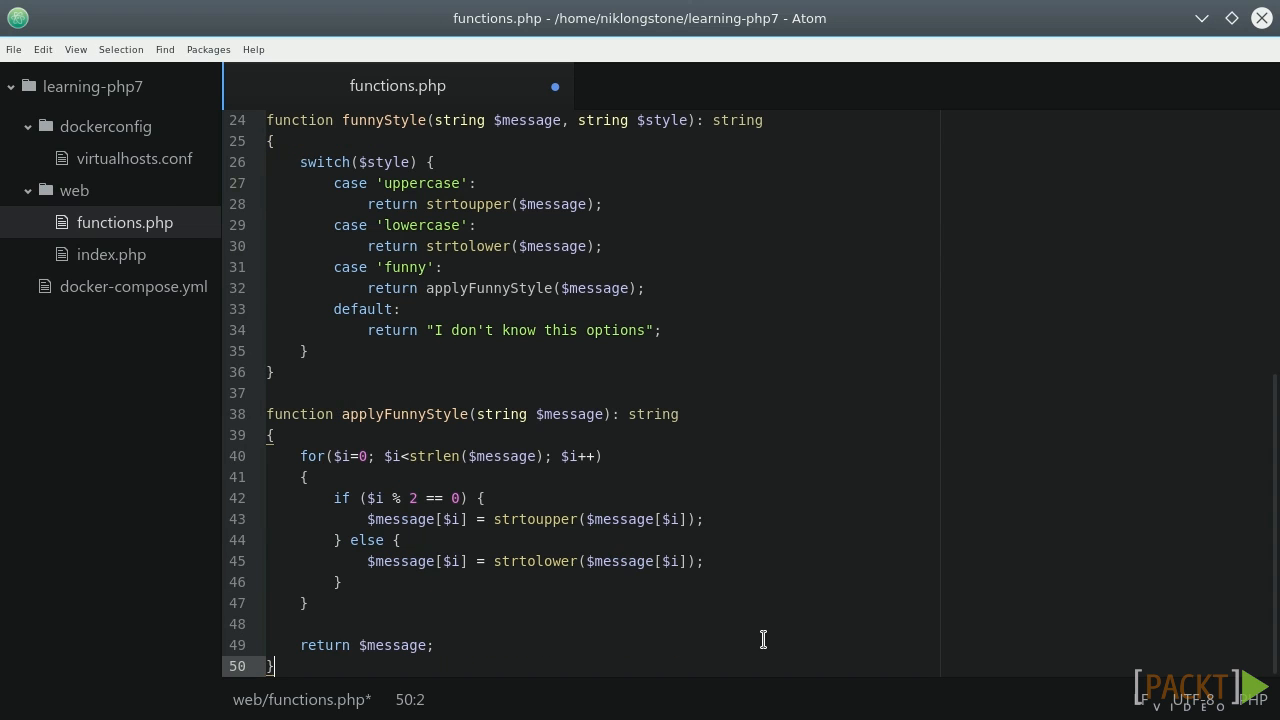
pyautogui.moveTo(499, 581)
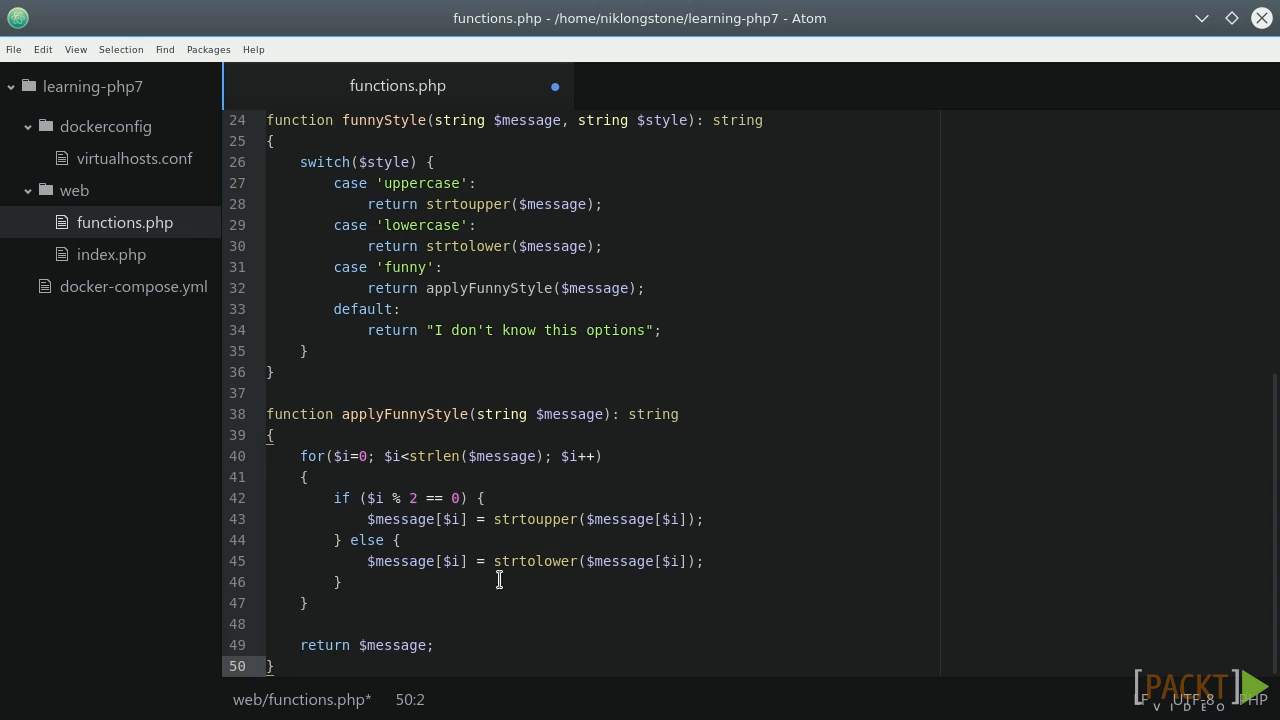
pyautogui.moveTo(319, 521)
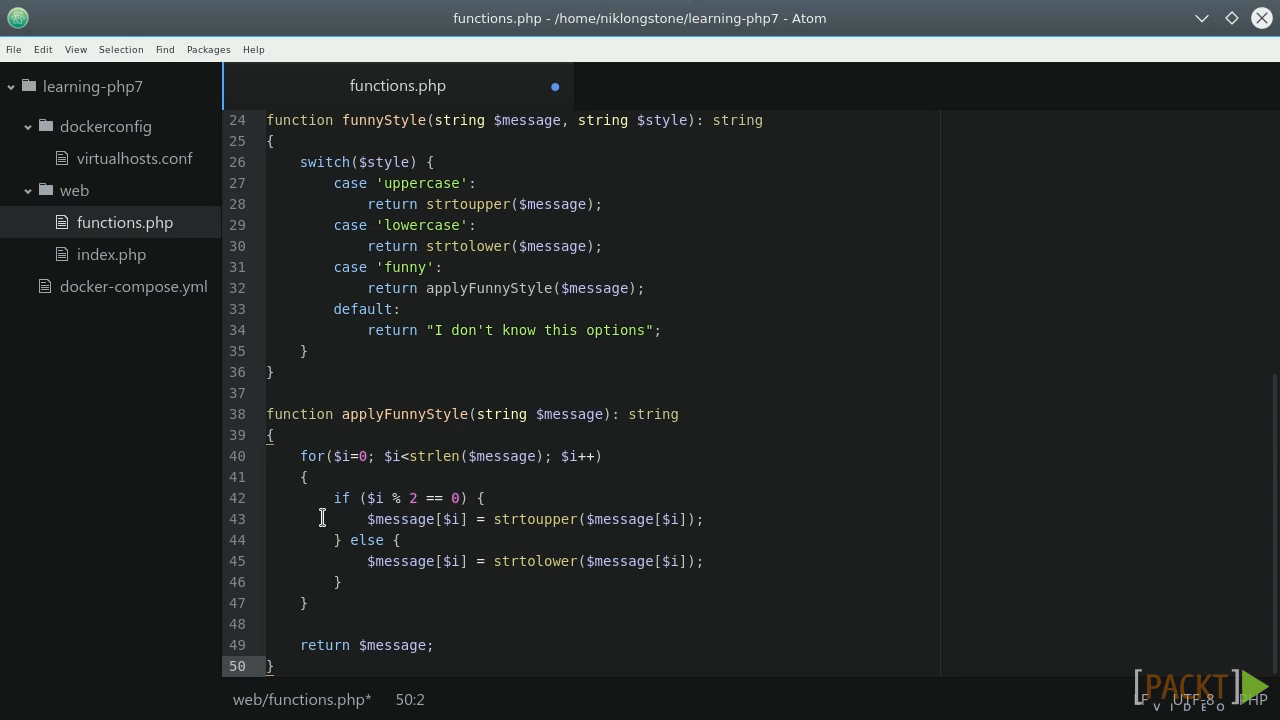
pyautogui.moveTo(580, 519)
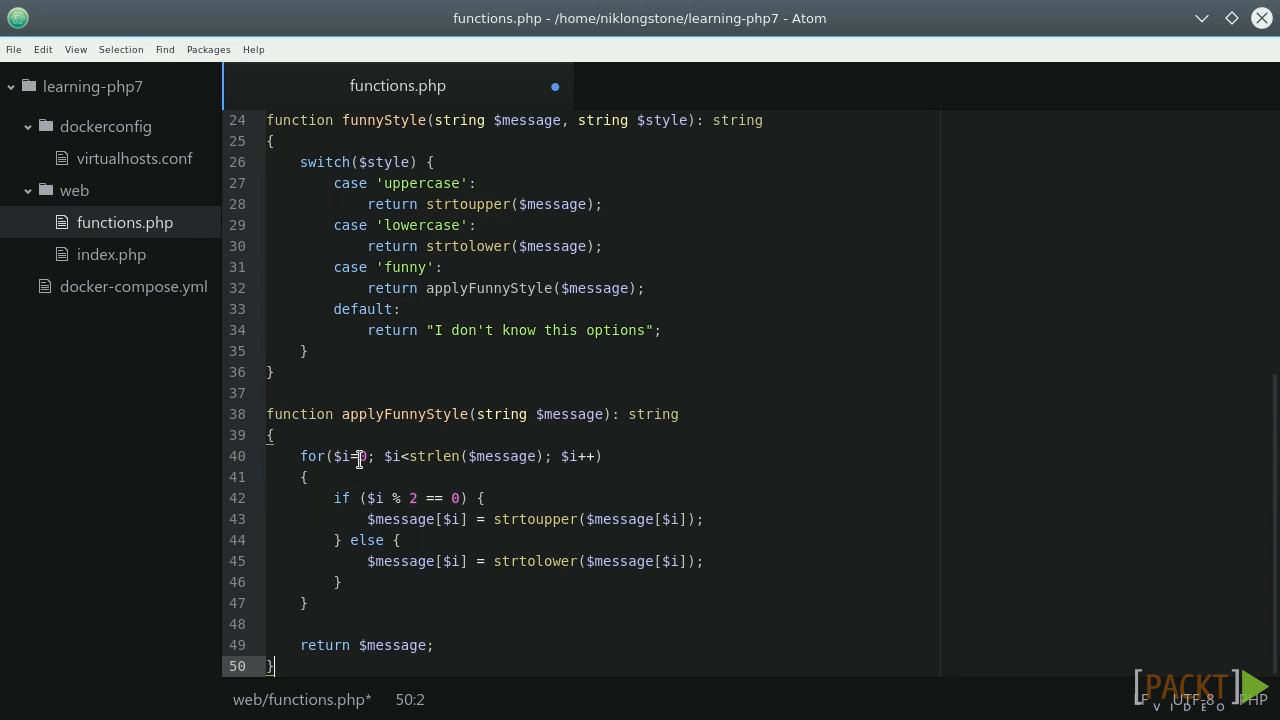
# Place the cursor in functions.php to write the applyFunnyStyle function
pyautogui.click(361, 456)
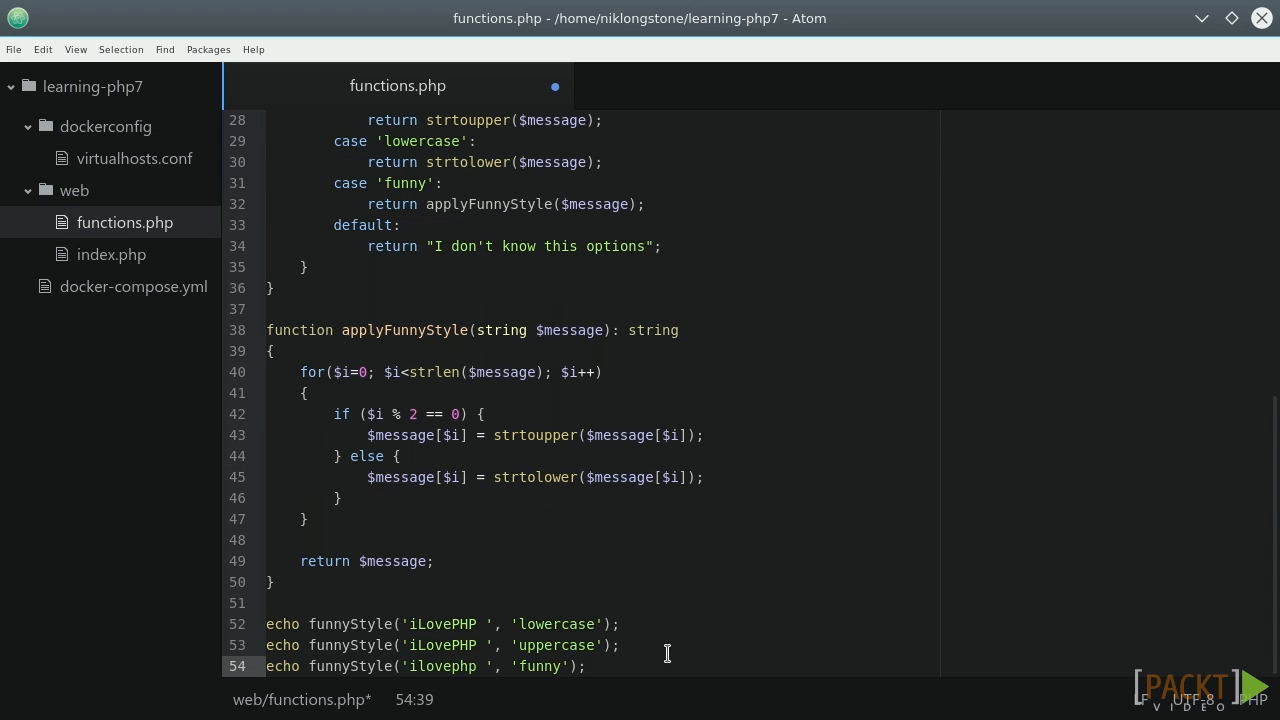
pyautogui.moveTo(630, 657)
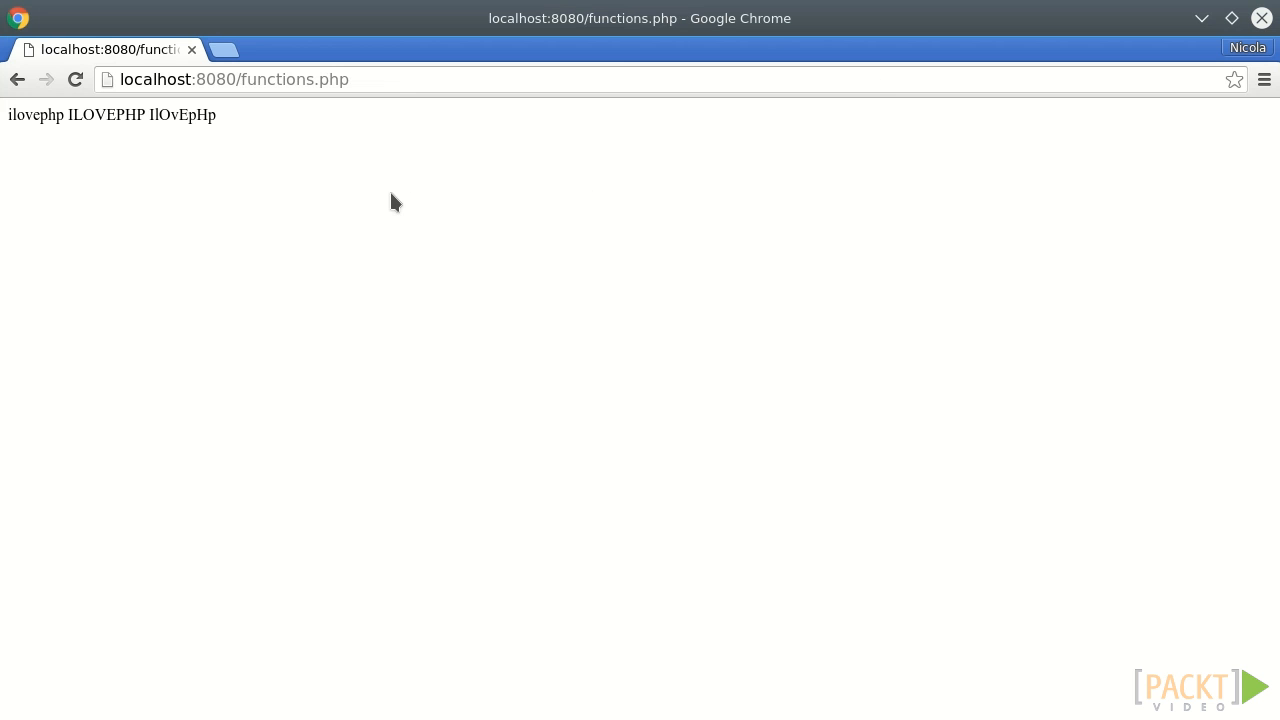
pyautogui.moveTo(385, 195)
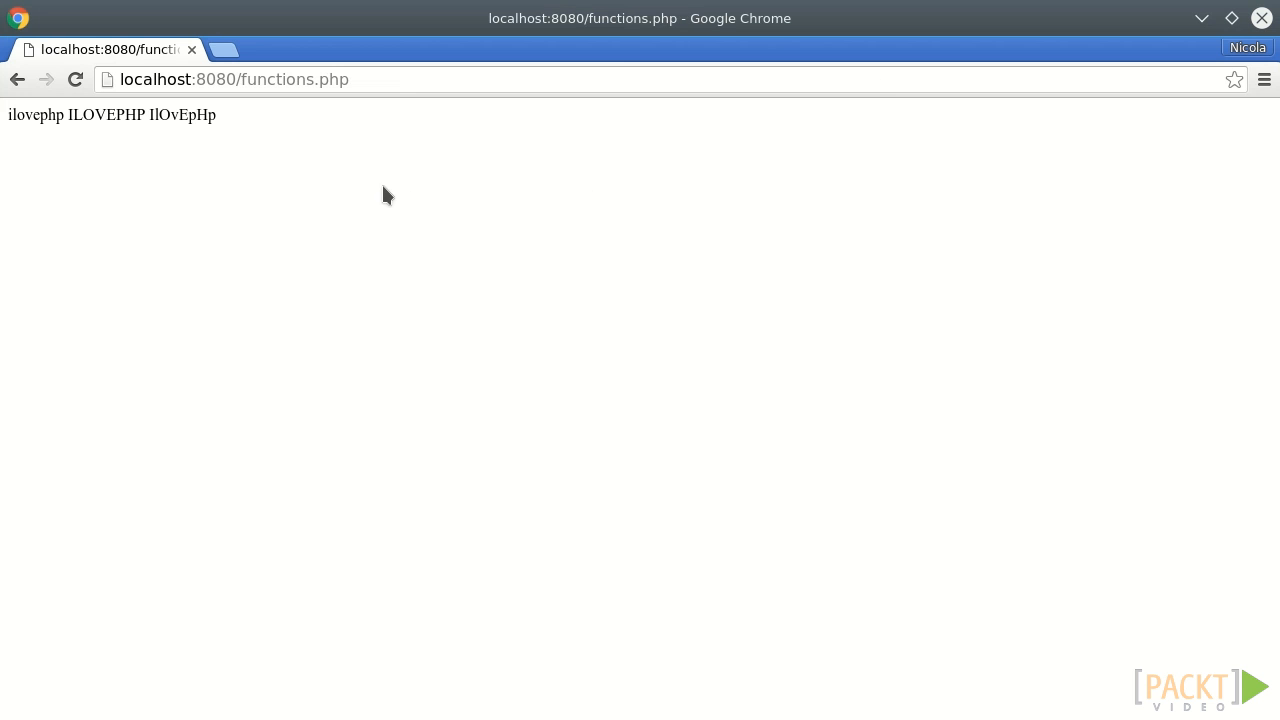
pyautogui.moveTo(989, 524)
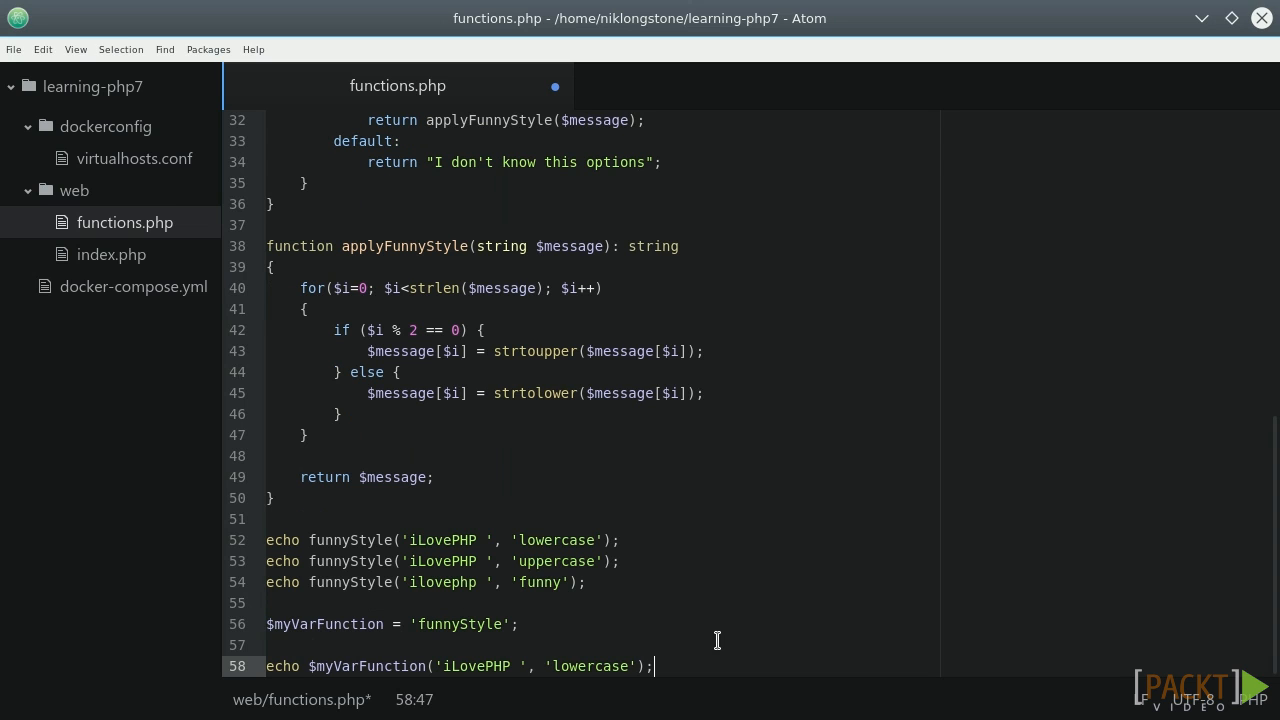
# Place the cursor after the $myVarFunction('iLovePHP ', 'lowercase') echo call
pyautogui.click(470, 624)
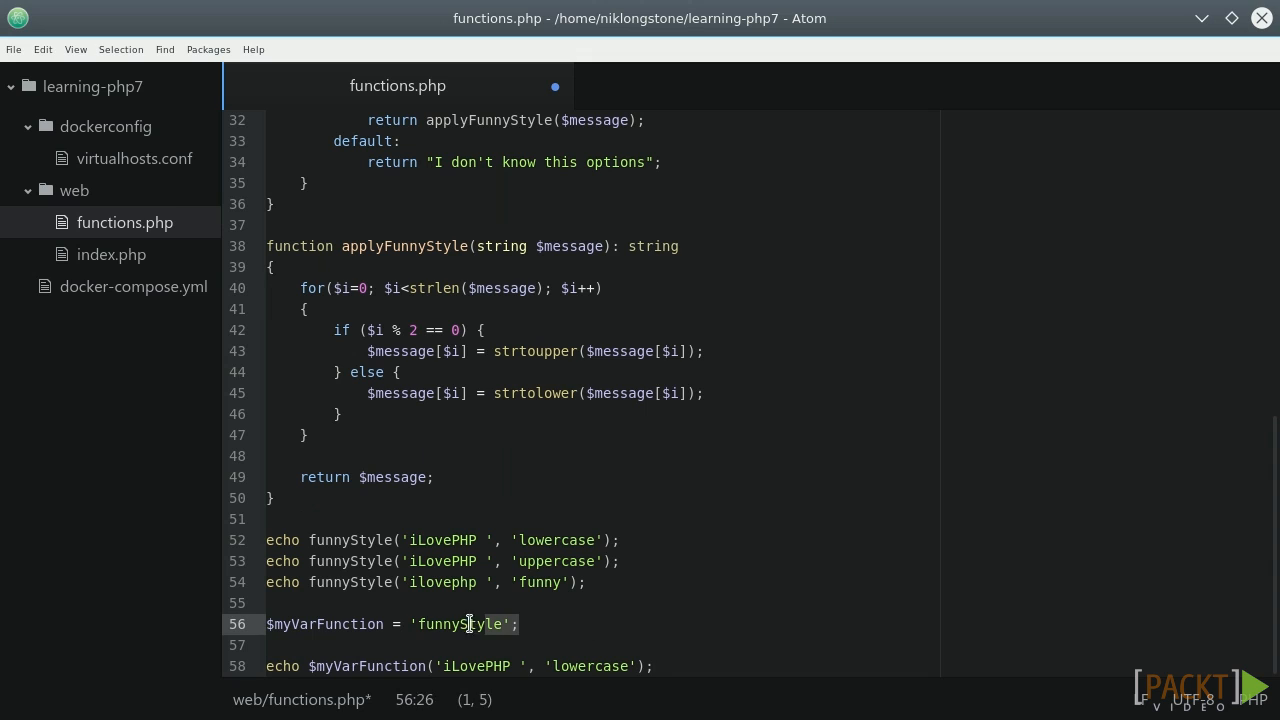